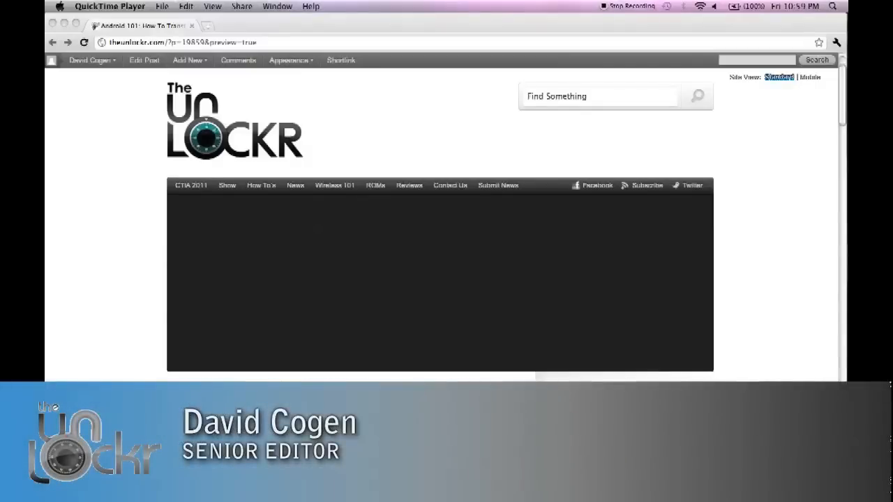
Step: Open the phone's NO NAME drive from the desktop and browse its folders and files
scroll("down", 3)
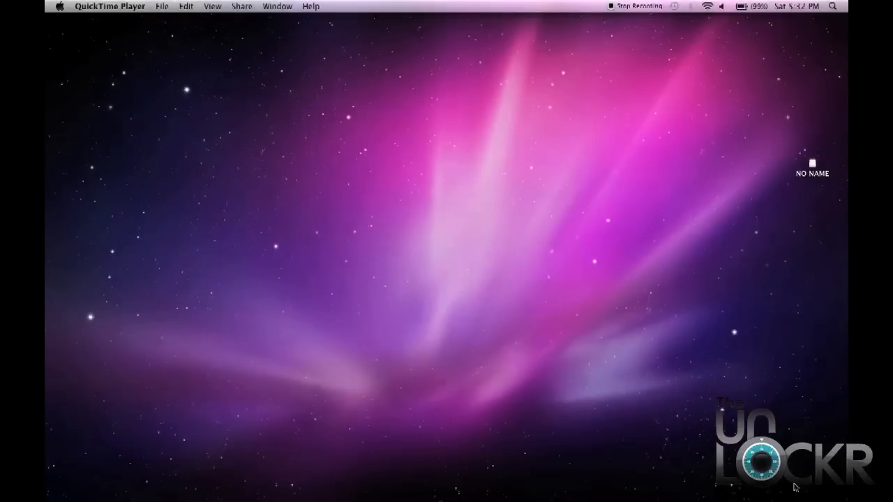
mouse_move(827, 286)
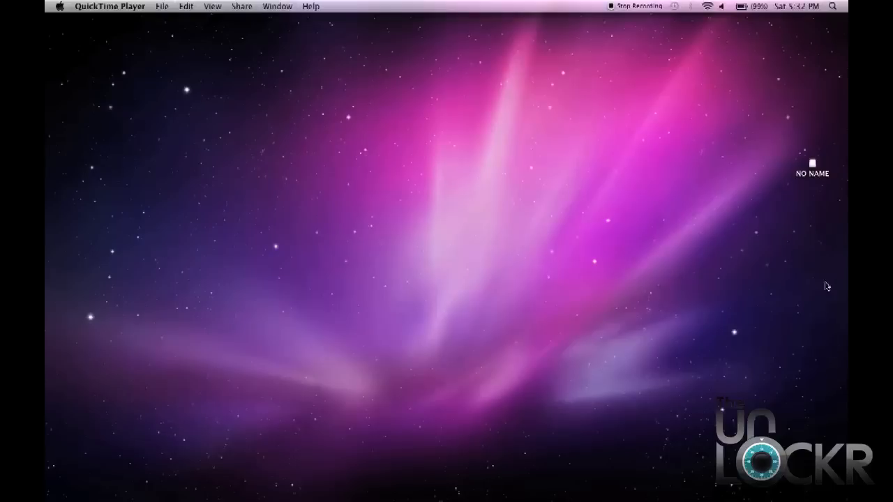
mouse_move(812, 167)
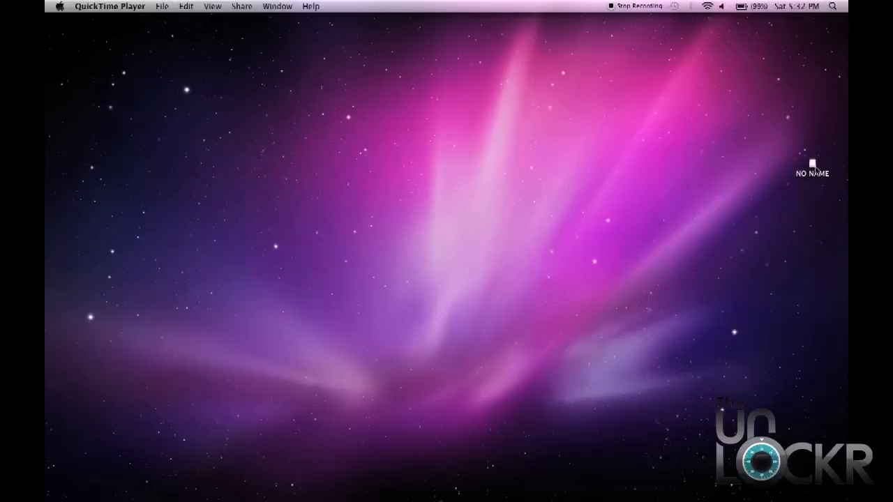
double_click(812, 165)
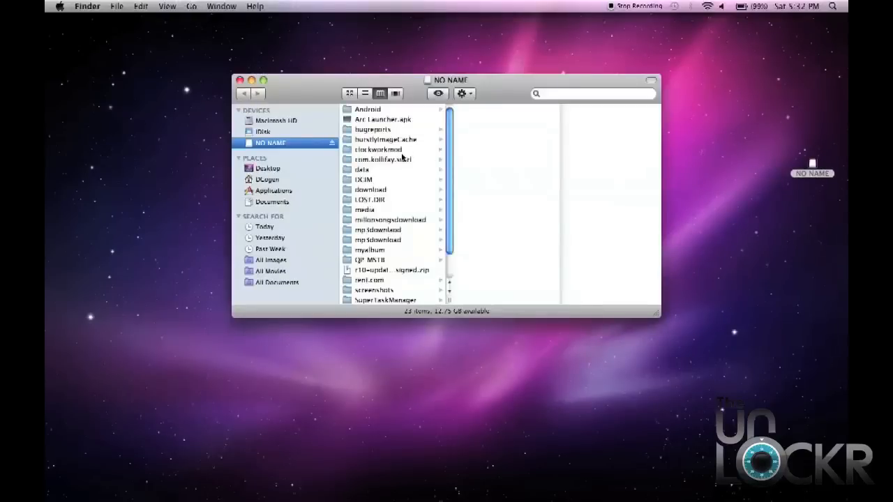
scroll("down", 3)
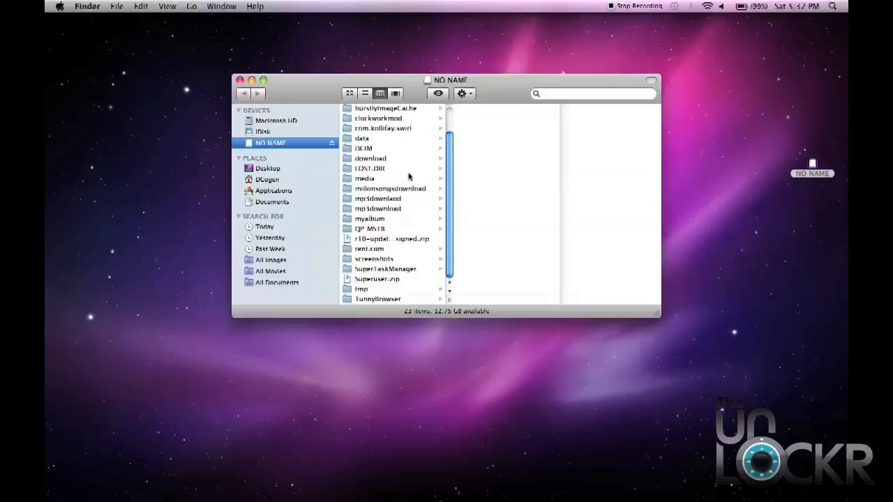
mouse_move(399, 164)
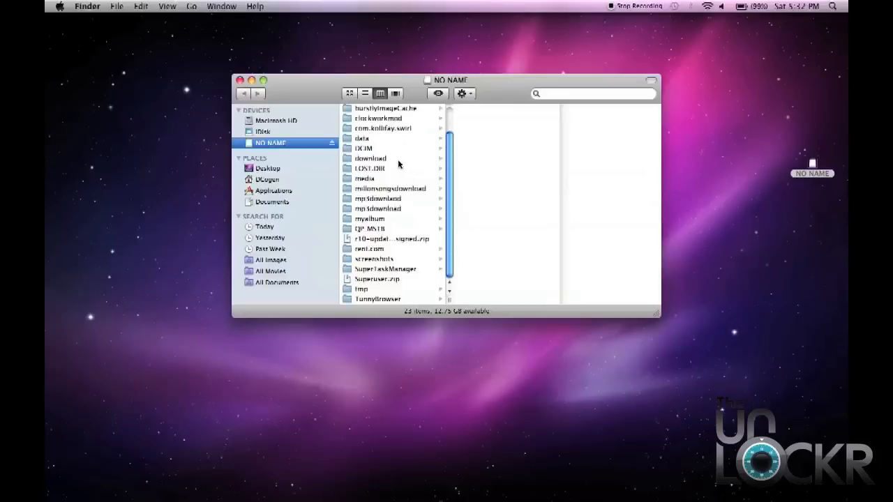
mouse_move(293, 276)
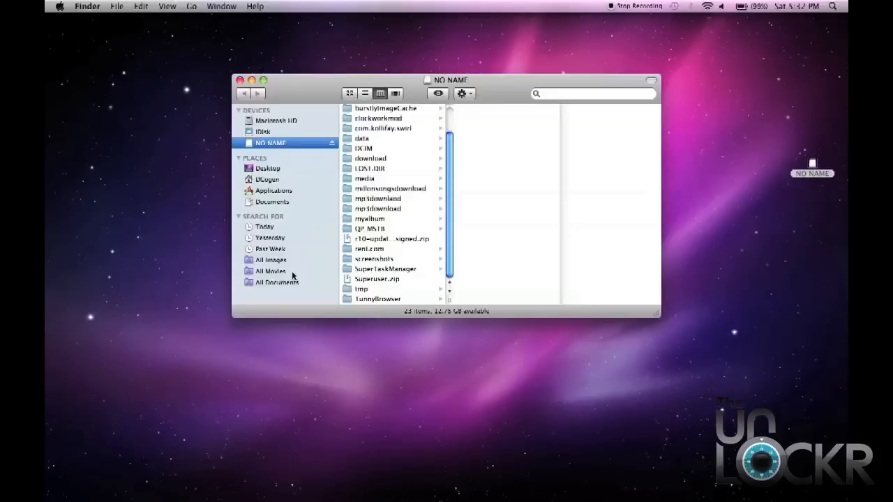
mouse_move(362, 237)
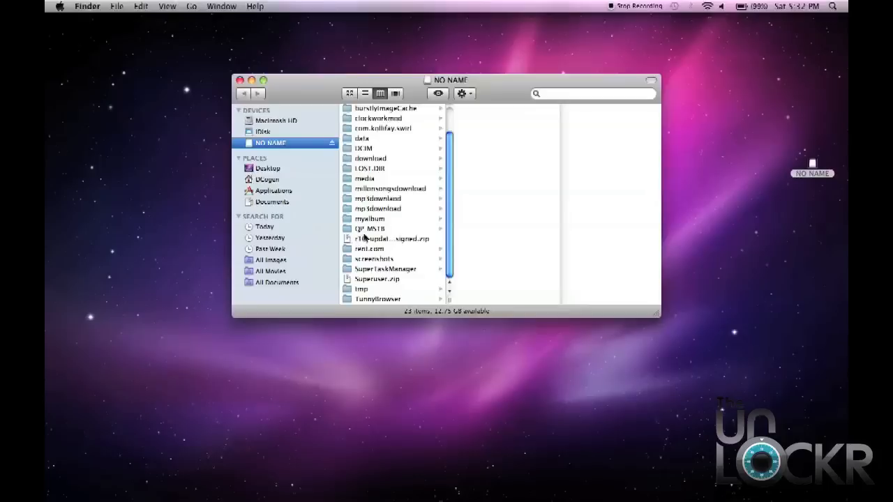
Step: Copy the r10 update unsigned zip file from the NO NAME drive
left_click(393, 239)
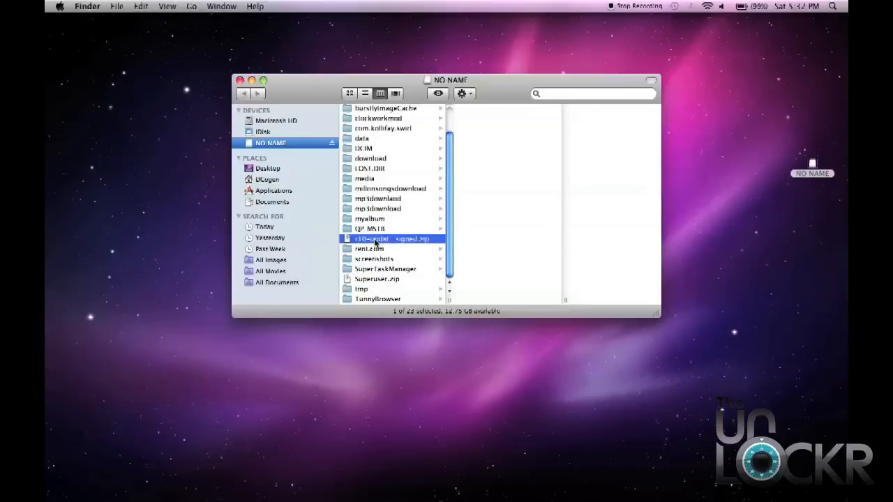
right_click(394, 239)
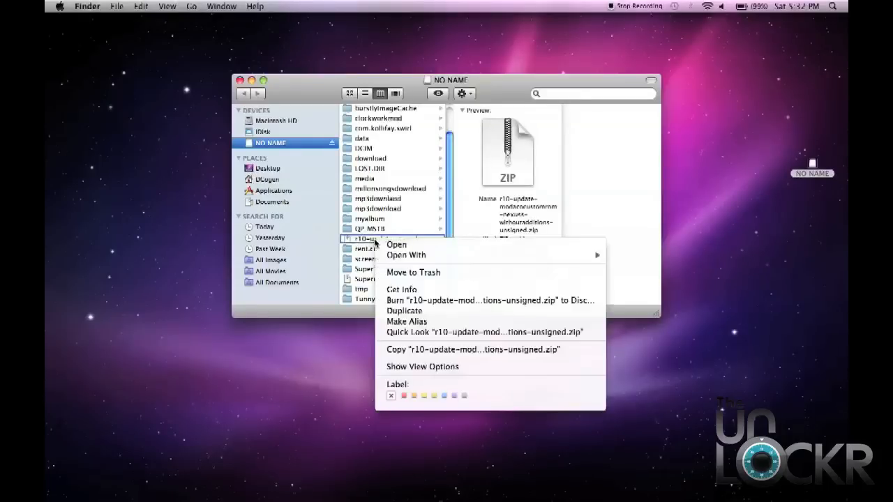
mouse_move(473, 349)
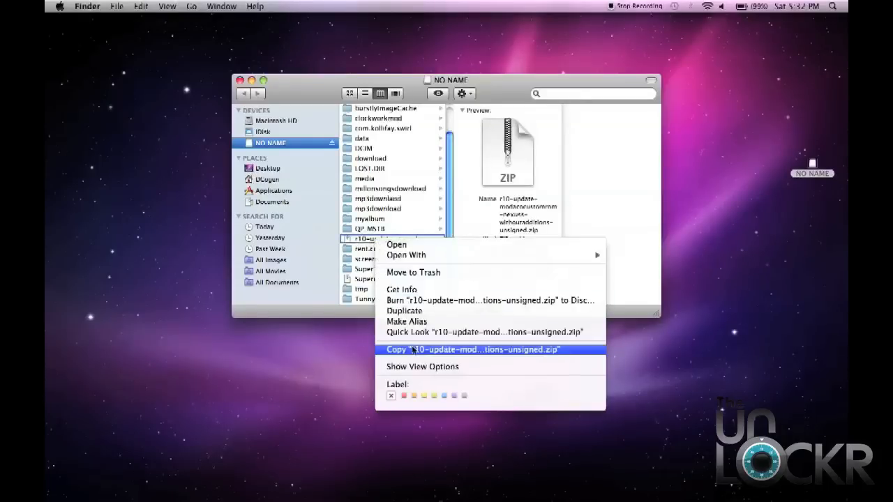
left_click(473, 348)
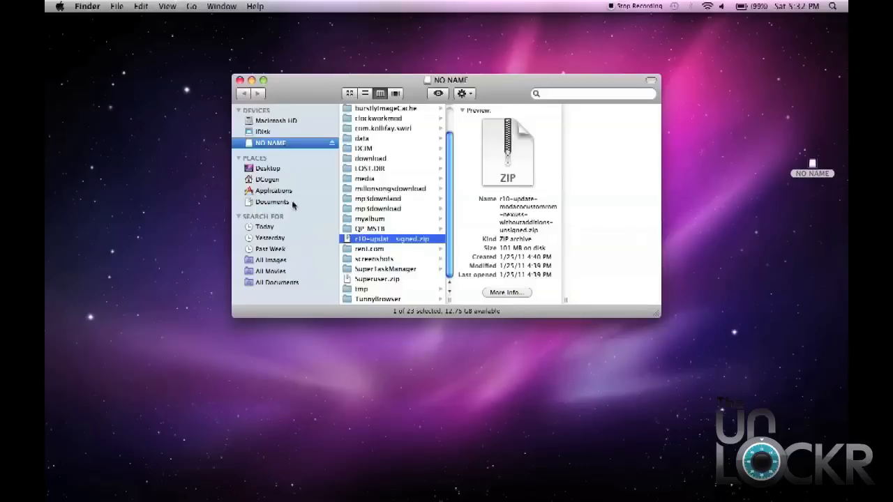
Step: Paste the zip file onto the Desktop via the sidebar
left_click(268, 168)
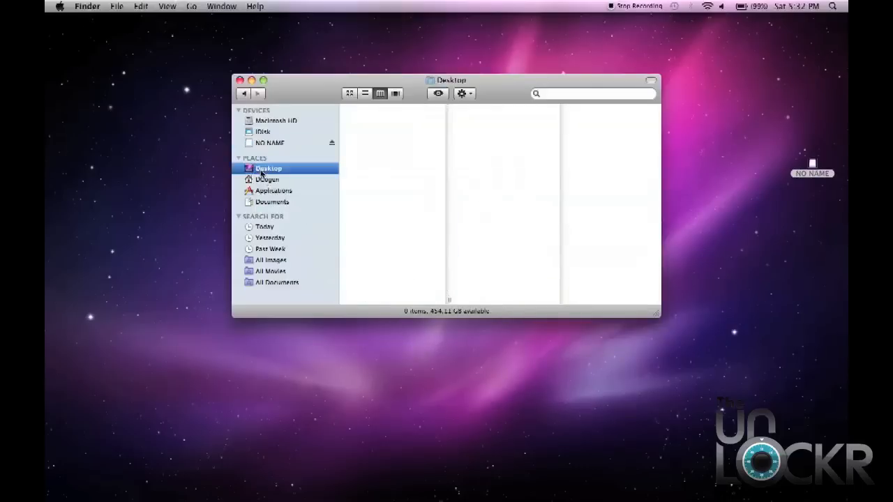
mouse_move(385, 171)
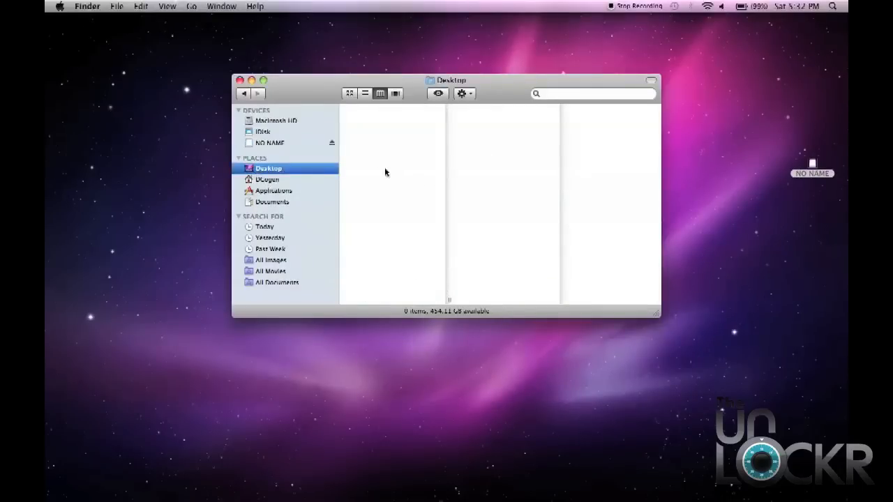
right_click(385, 171)
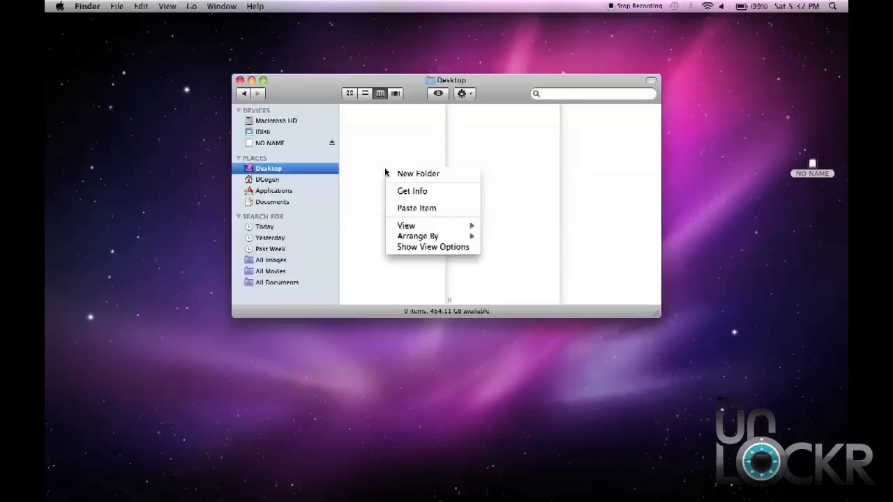
left_click(415, 207)
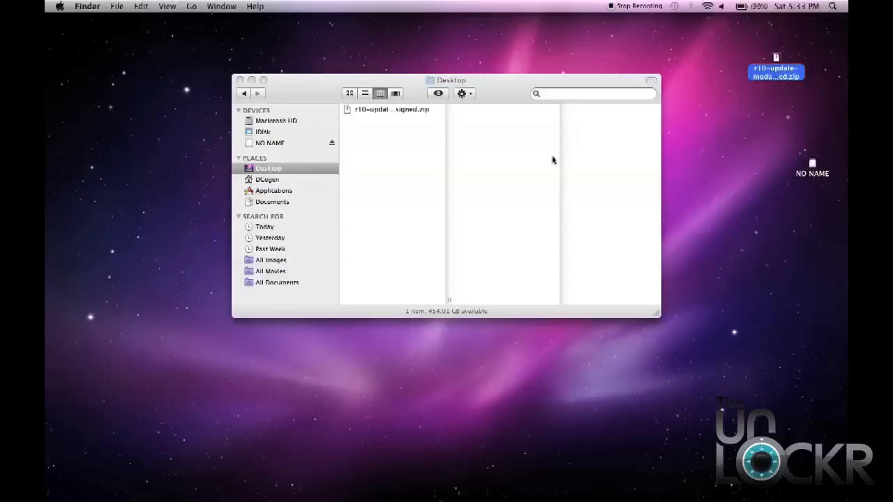
mouse_move(800, 162)
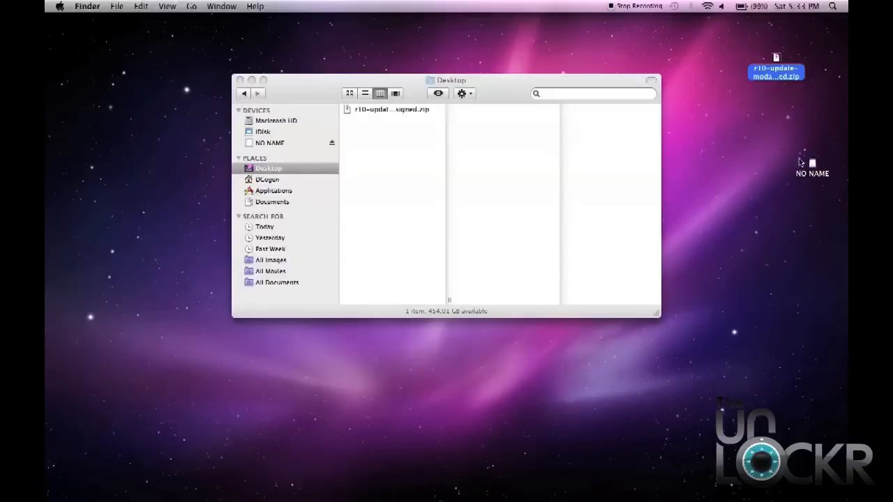
mouse_move(419, 145)
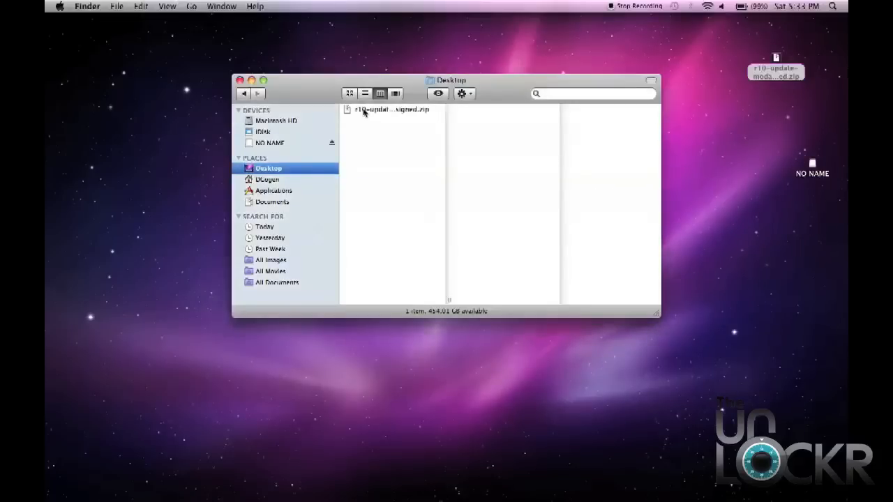
Step: Select the zip on the Desktop and return to the NO NAME drive's contents
left_click(391, 109)
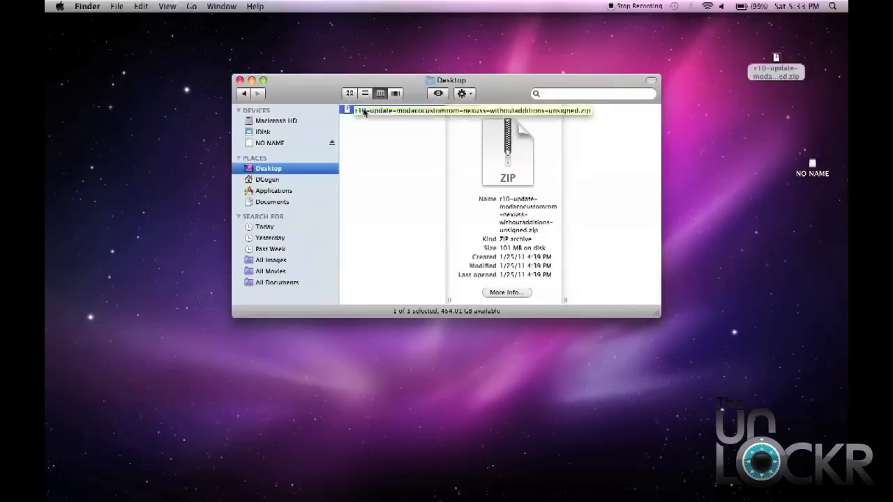
left_click(397, 226)
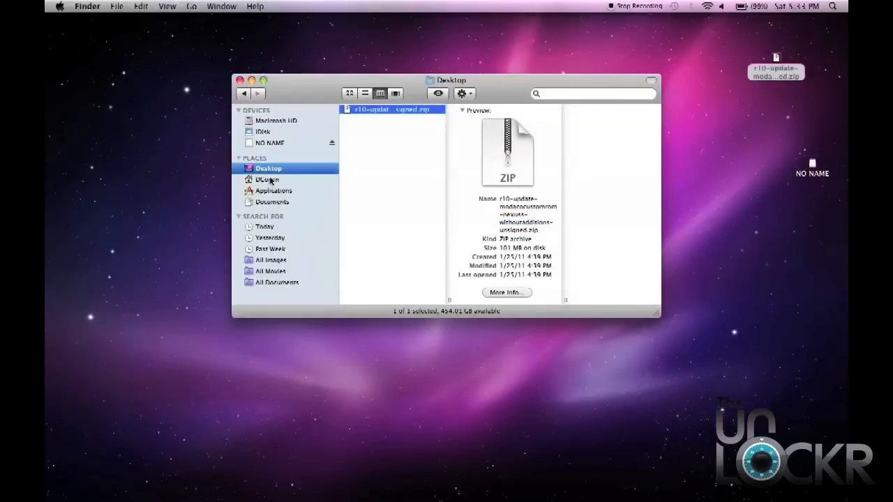
left_click(270, 143)
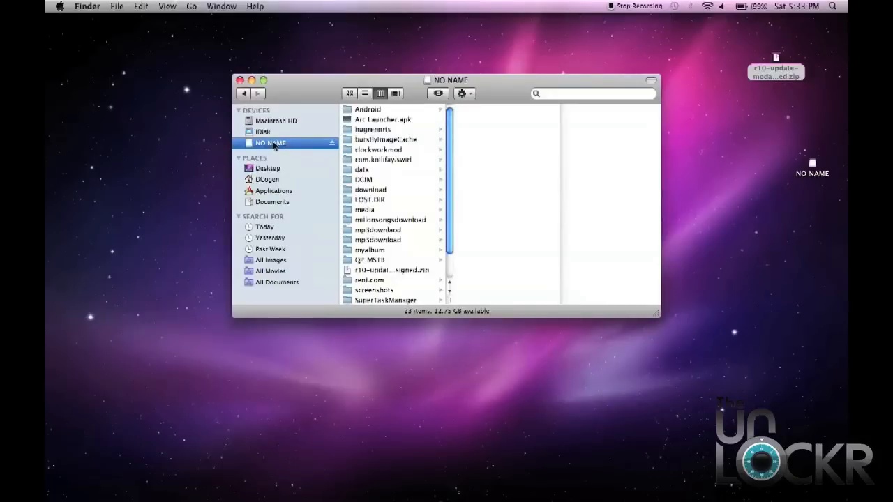
mouse_move(414, 184)
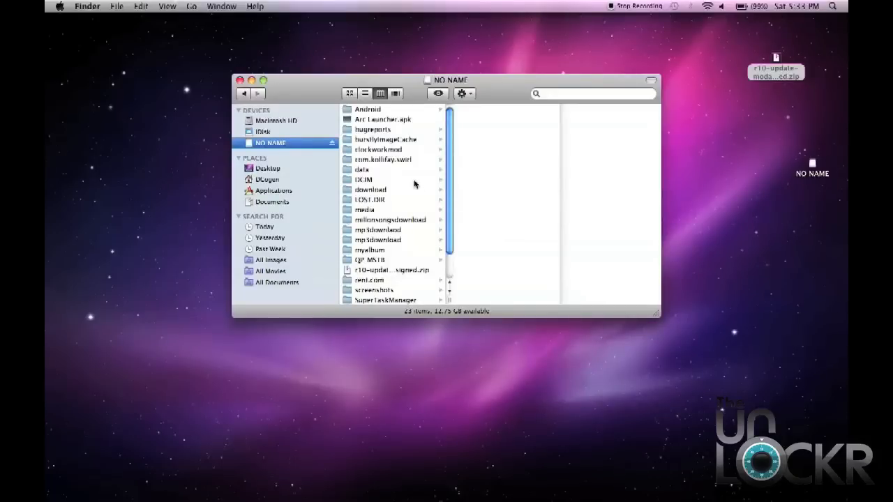
scroll("down", 3)
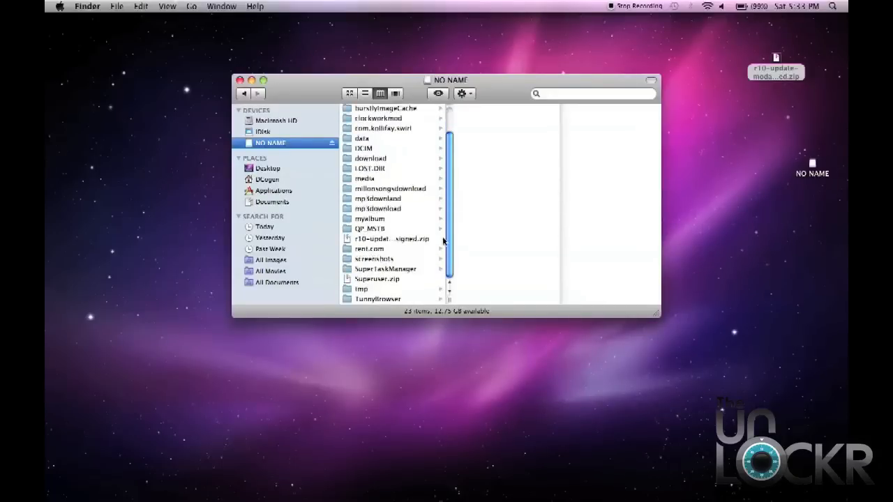
Step: Paste the zip file into the TunnyBrowser folder on the drive
right_click(390, 238)
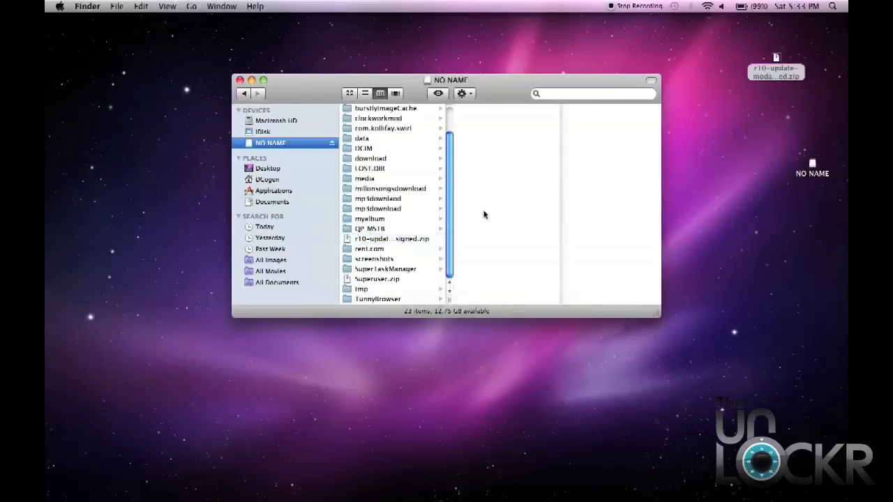
mouse_move(435, 284)
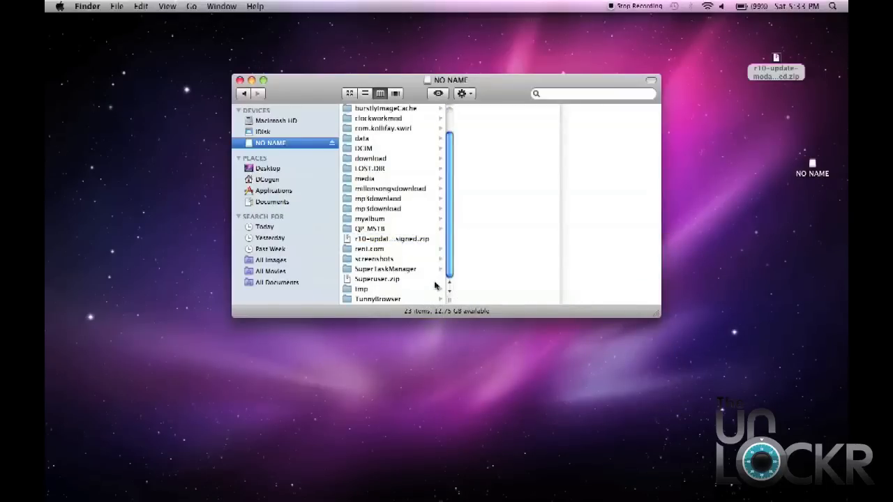
right_click(377, 299)
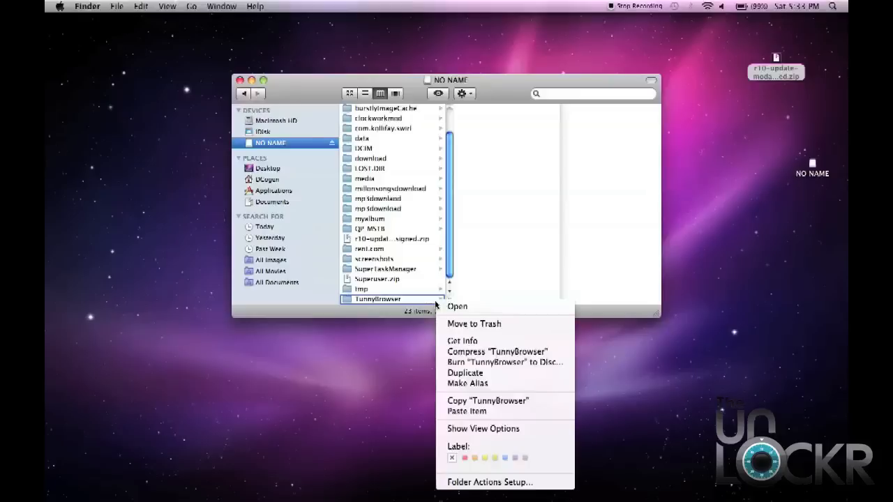
mouse_move(466, 410)
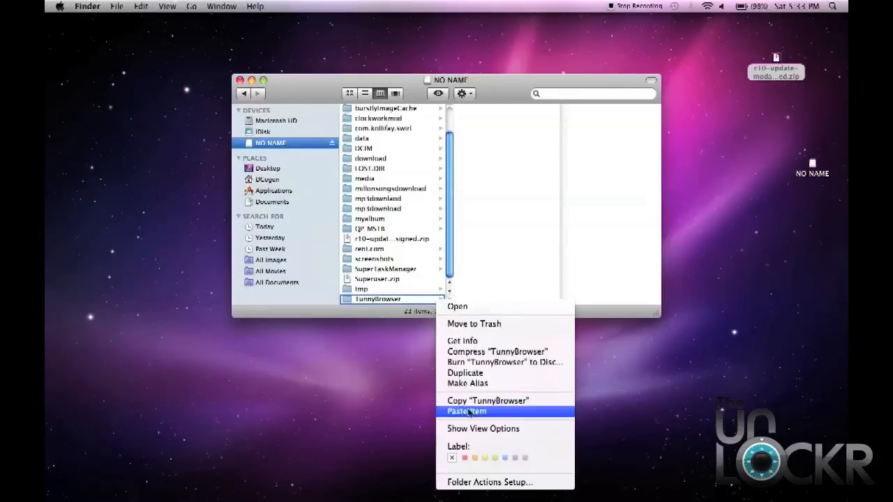
left_click(466, 410)
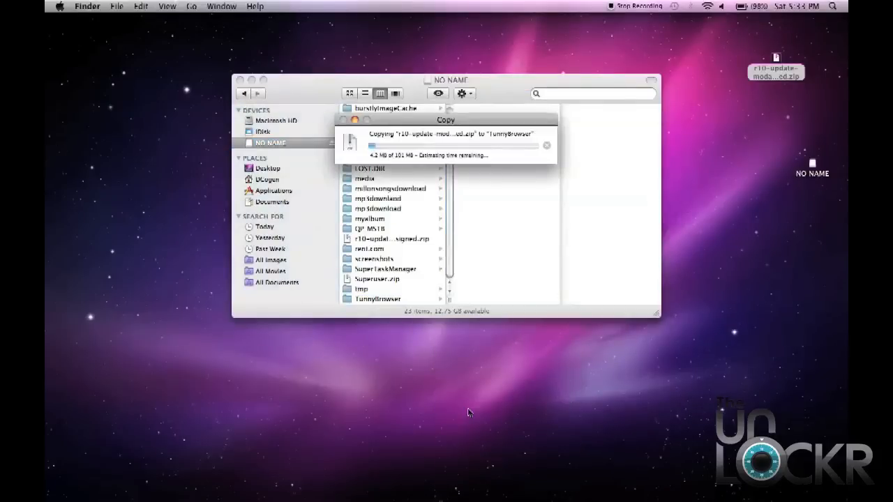